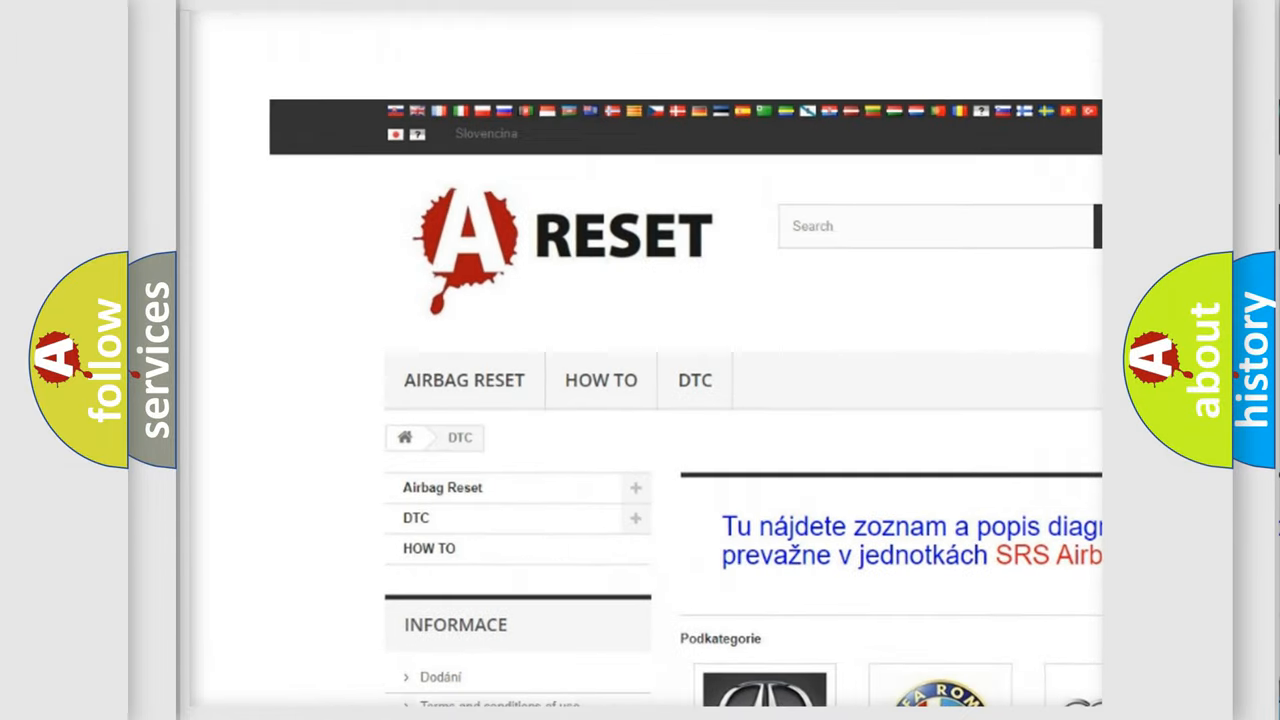
scroll("down", 3)
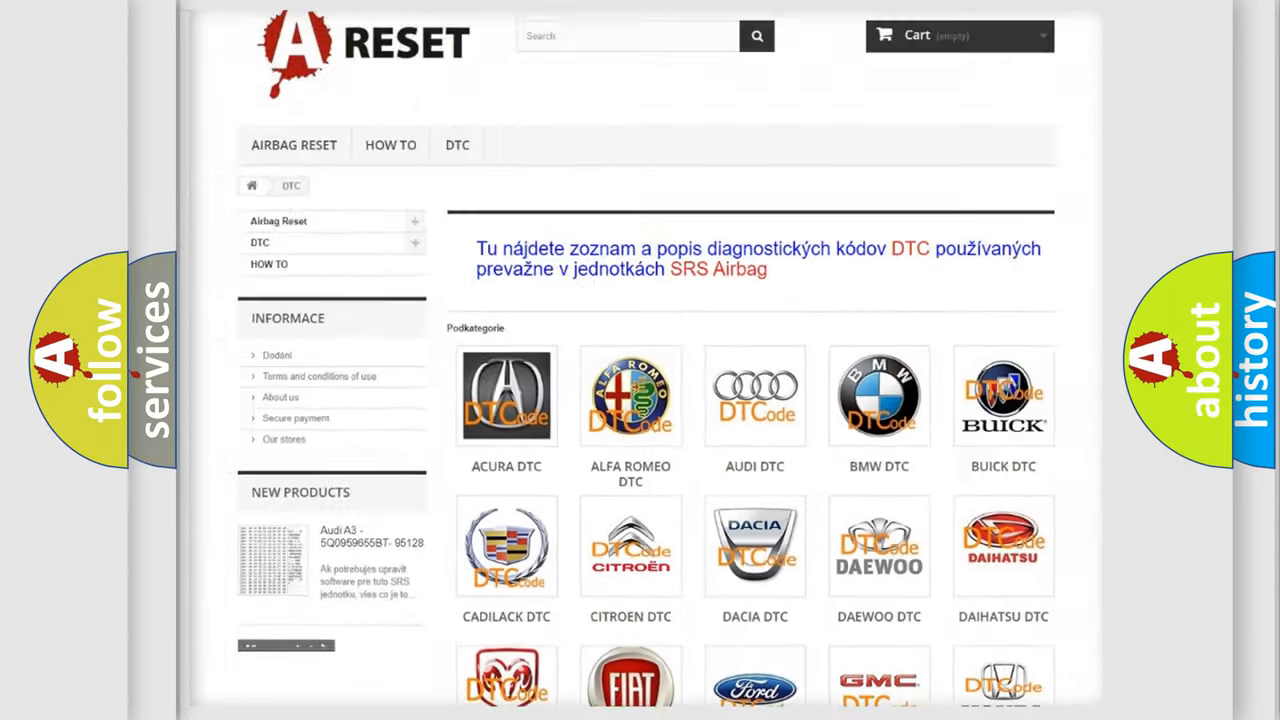
scroll("down", 3)
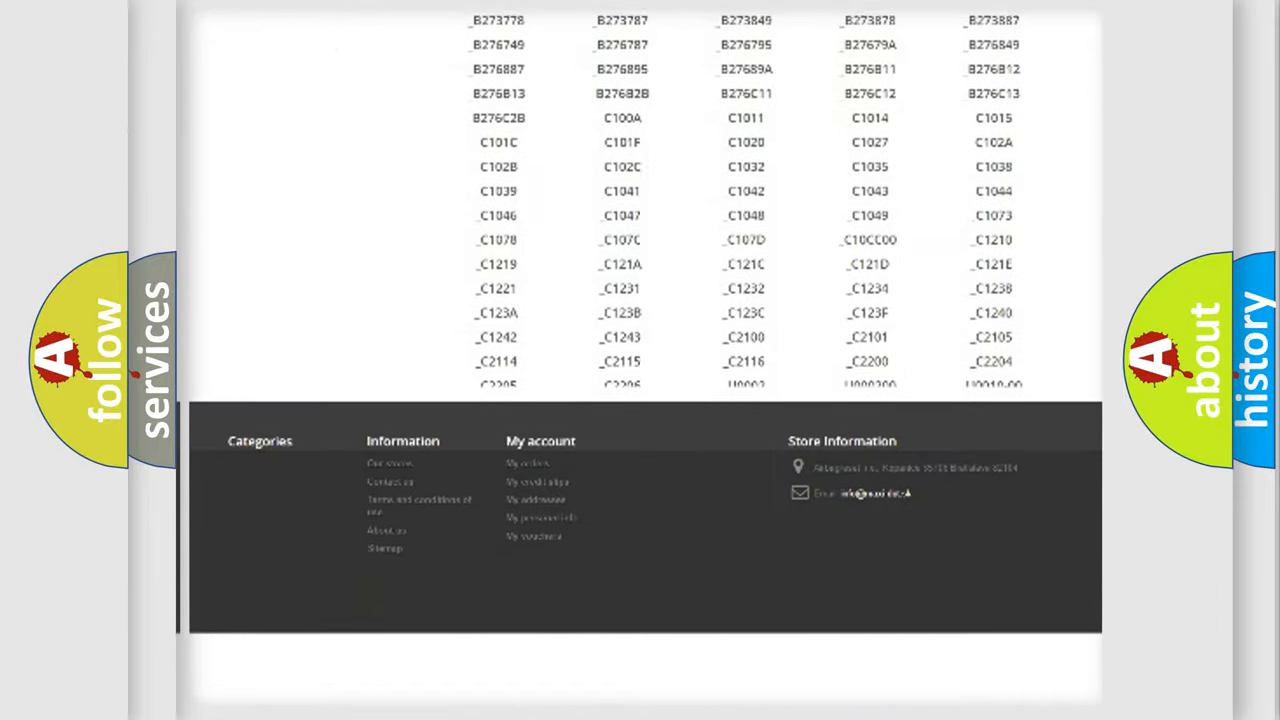
scroll("down", 3)
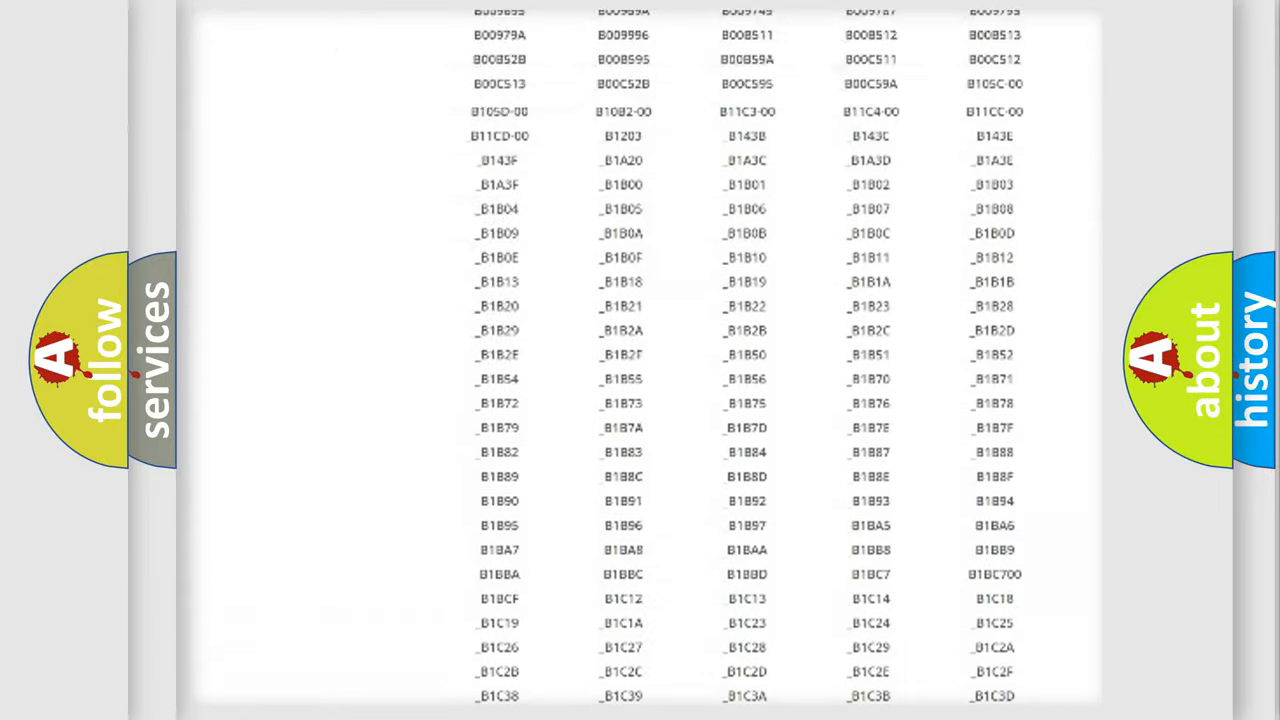